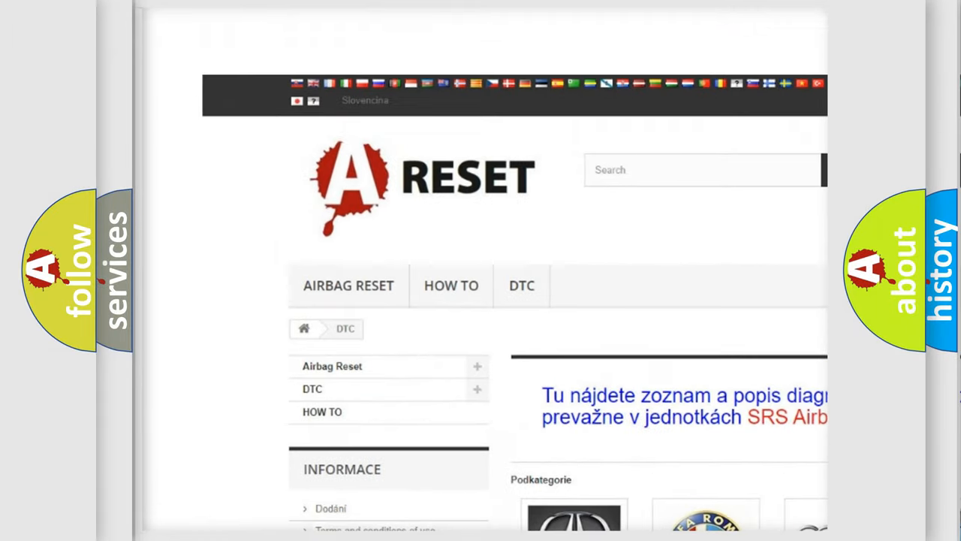
Choose Lincoln from the DTC brand catalog and browse its airbag trouble code list
{"action": "scroll", "scroll_direction": "down", "scroll_amount": 3}
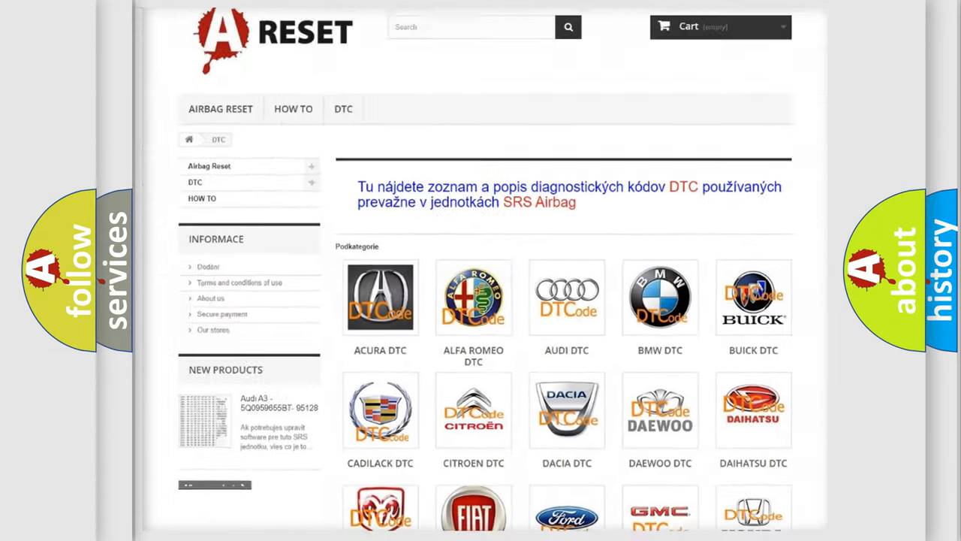
{"action": "scroll", "scroll_direction": "down", "scroll_amount": 3}
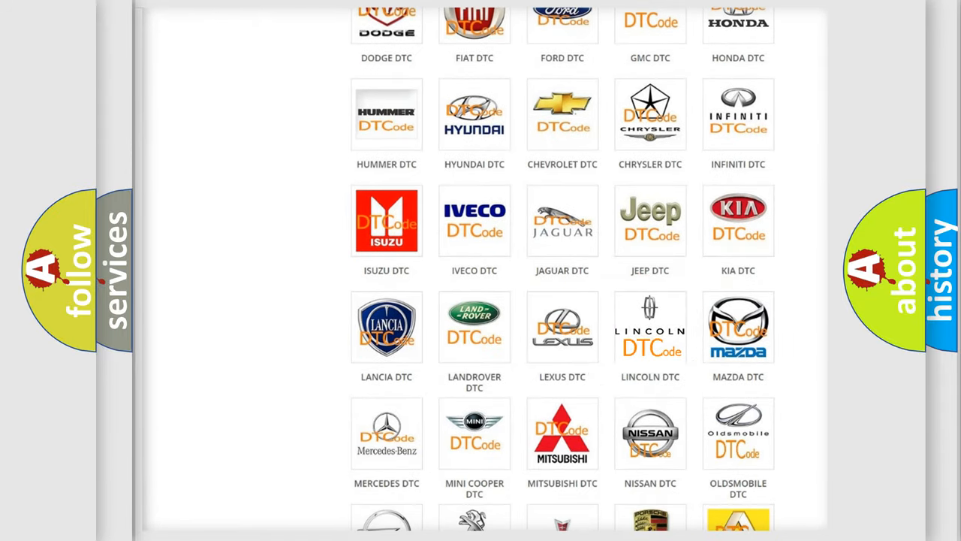
{"action": "left_click", "coordinate": [650, 327]}
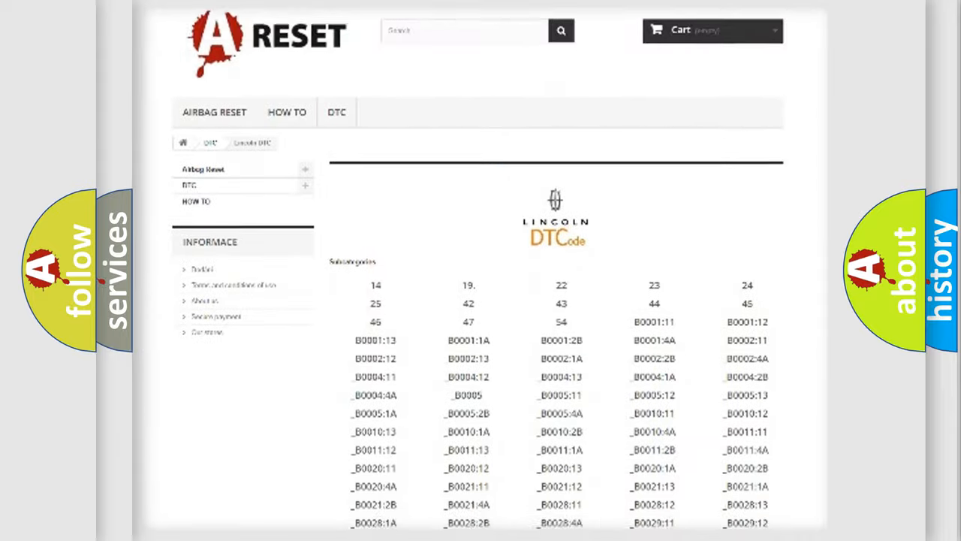
{"action": "scroll", "scroll_direction": "down", "scroll_amount": 3}
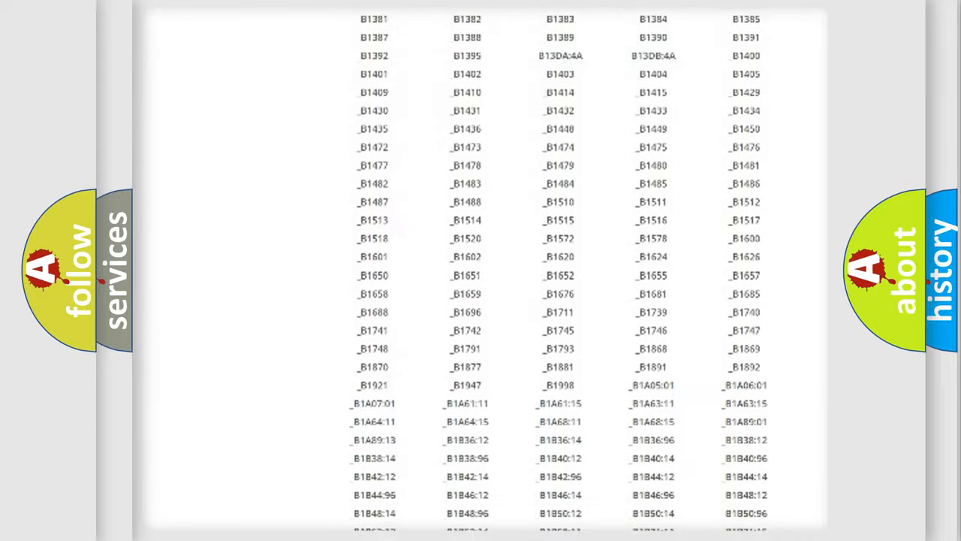